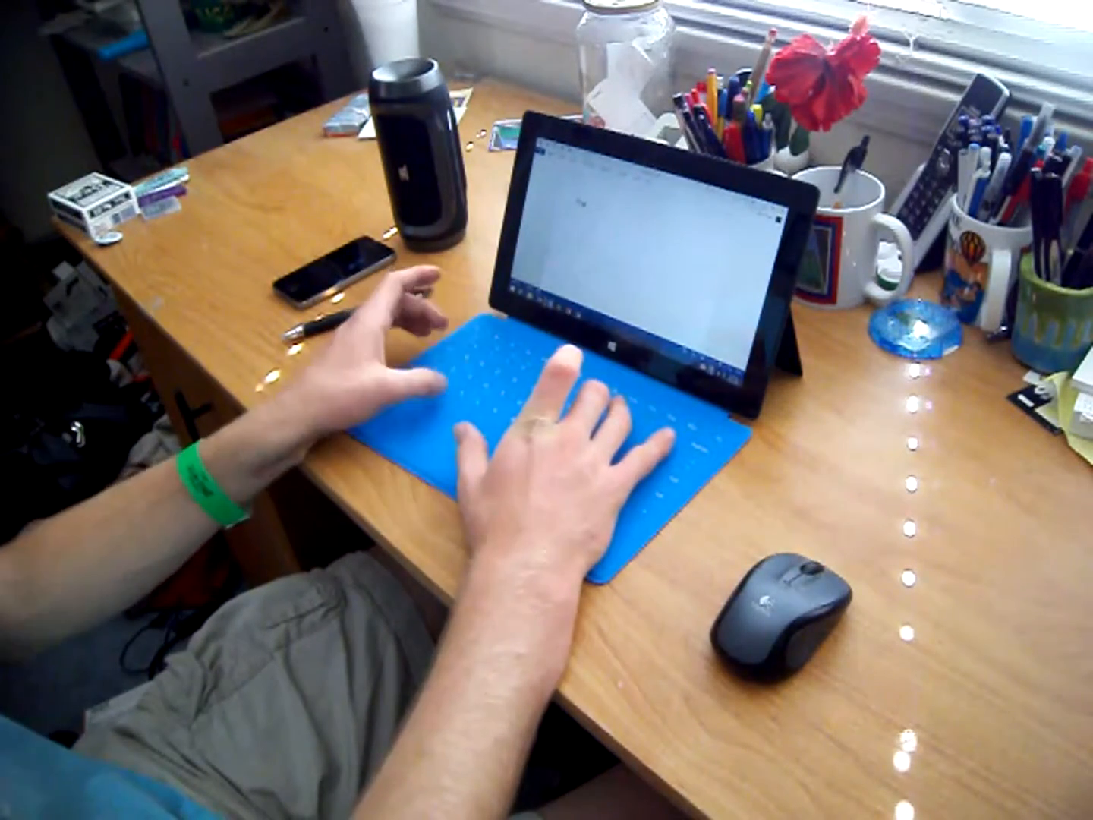
pyautogui.write('The quick brown')
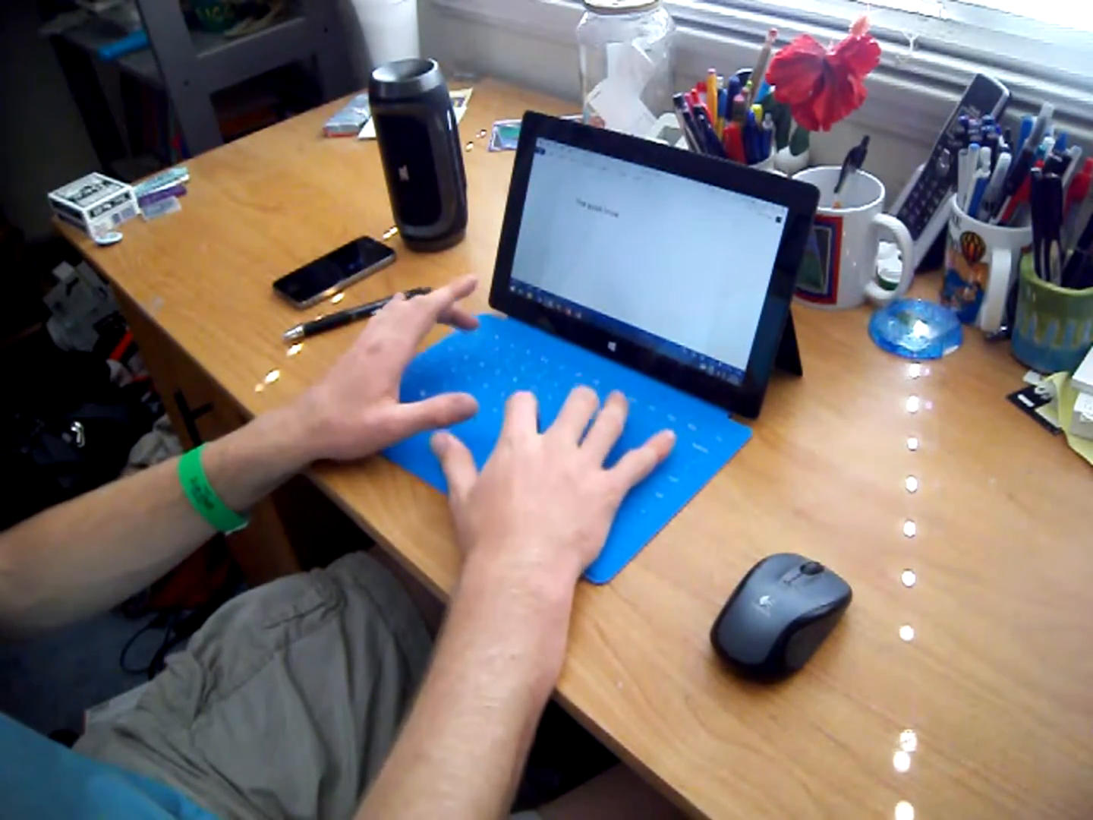